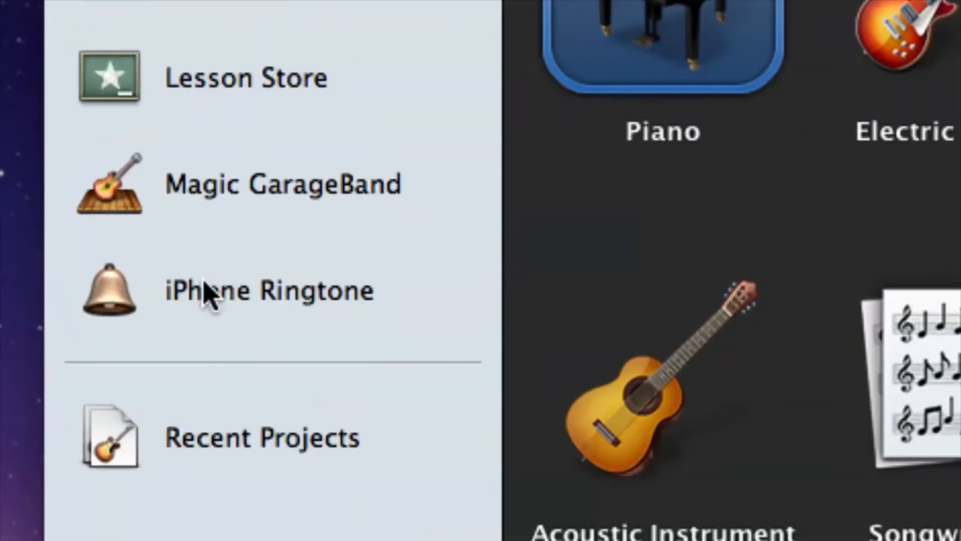
# Step: Start a new iPhone Ringtone project from the GarageBand start screen
pyautogui.click(219, 296)
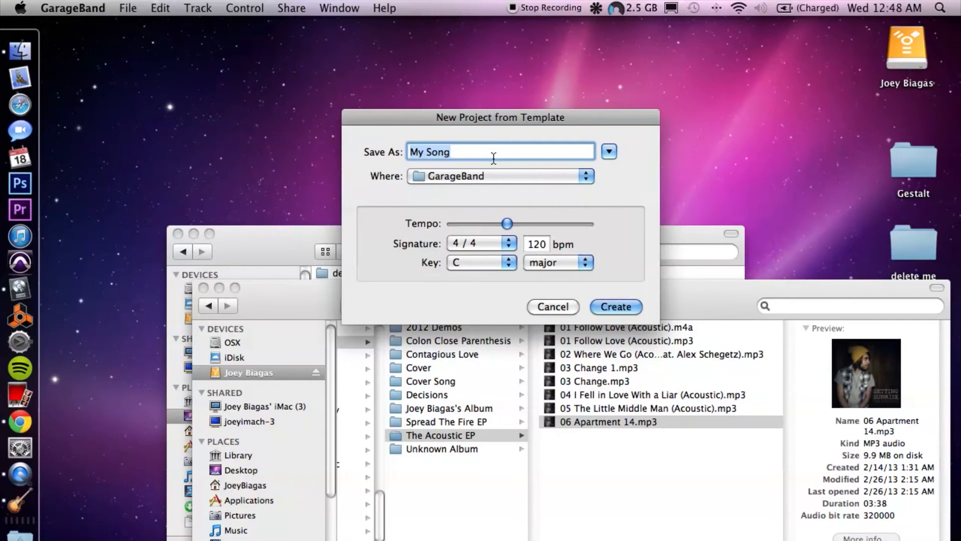
# Step: Name the new project 'ring tone' in the GarageBand folder and create it
pyautogui.write('ring tone')
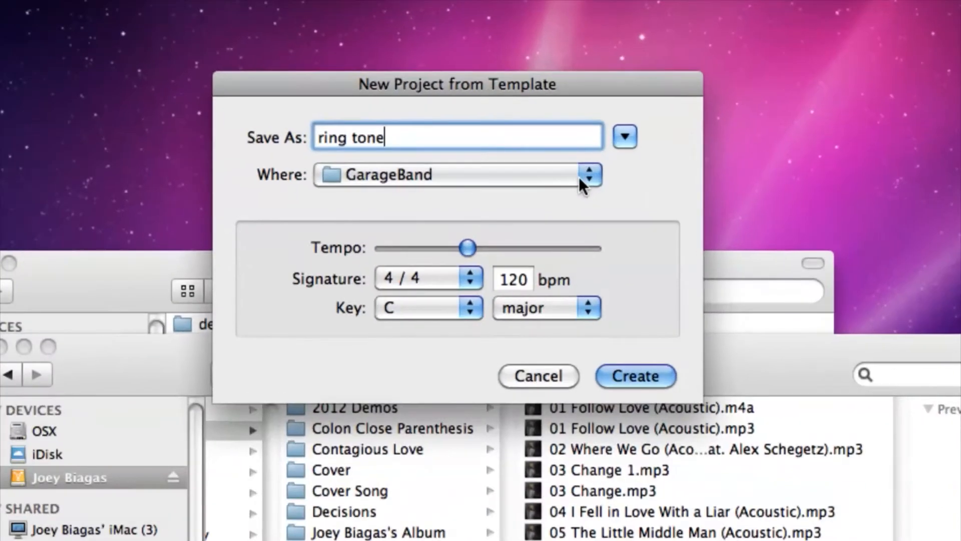
pyautogui.click(635, 375)
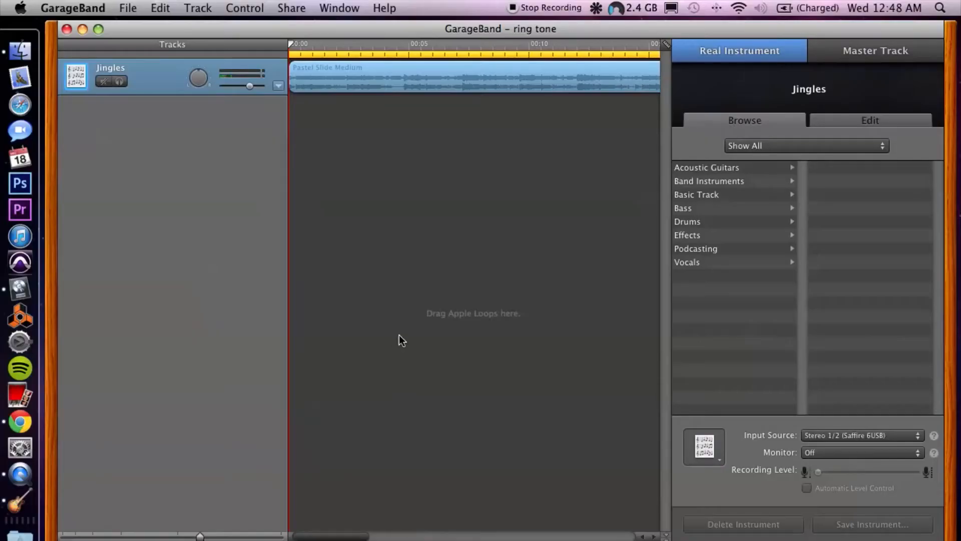
# Step: Delete the Pastel Slide Medium loop from the Jingles track and head toward the Finder
pyautogui.press('cmd+tab')
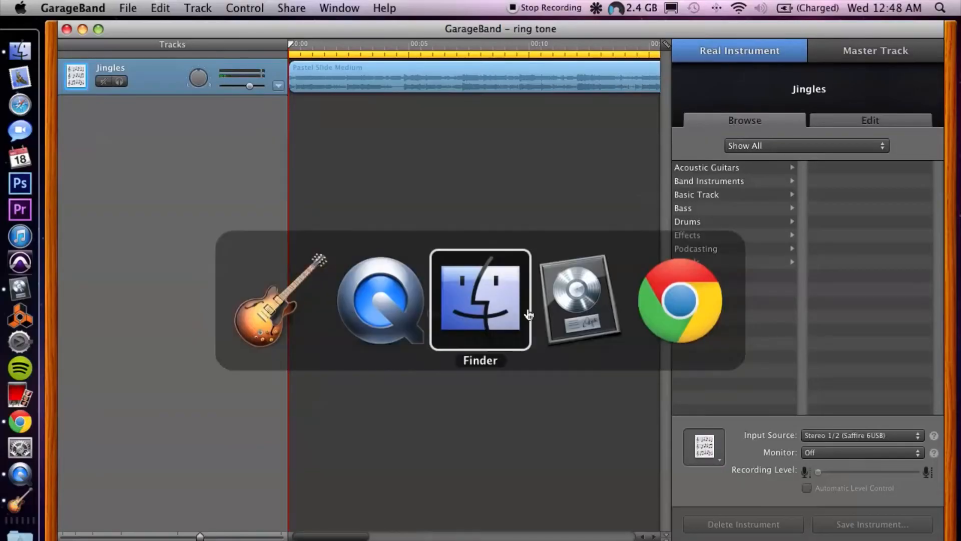
pyautogui.click(481, 300)
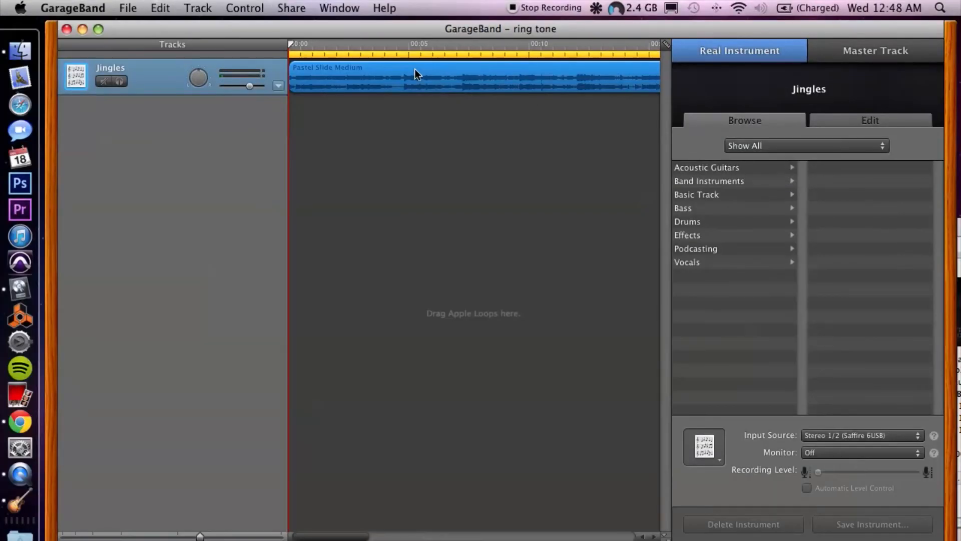
pyautogui.moveTo(411, 75)
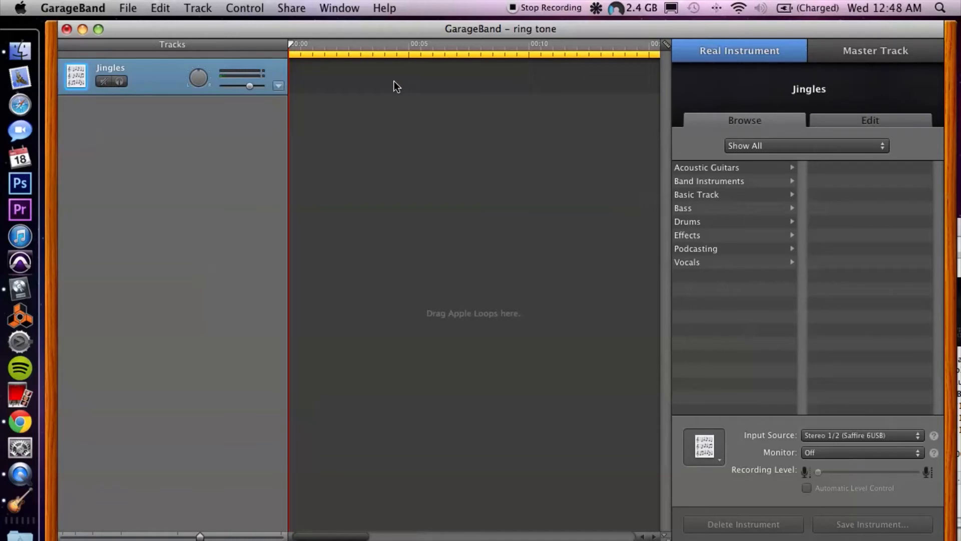
pyautogui.press('cmd+tab')
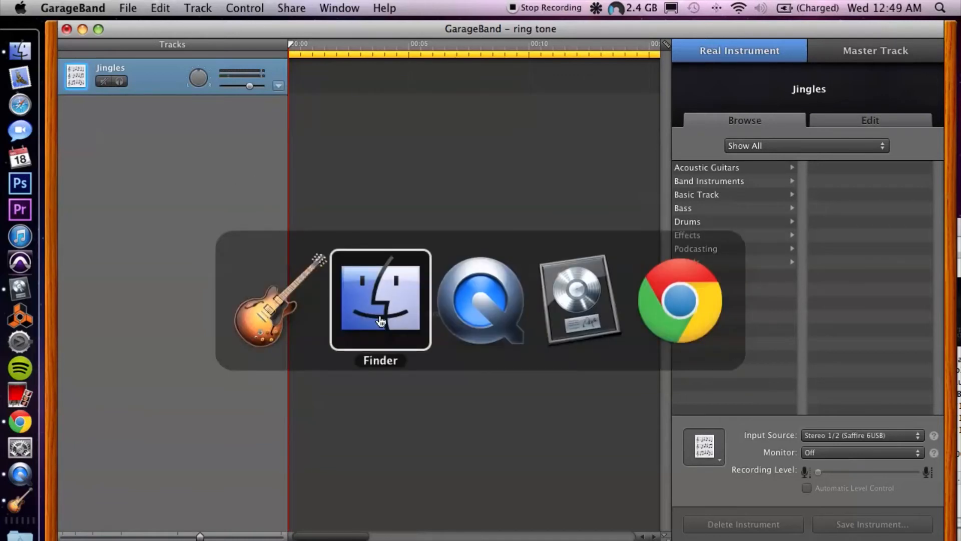
# Step: Bring '06 Apartment 14.mp3' from the Finder onto the start of the Jingles track
pyautogui.click(381, 300)
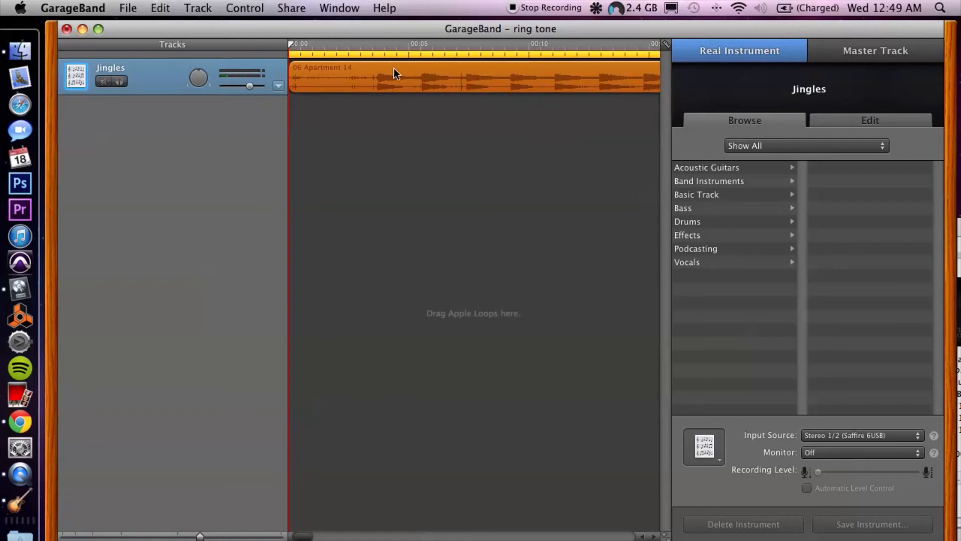
pyautogui.moveTo(502, 57)
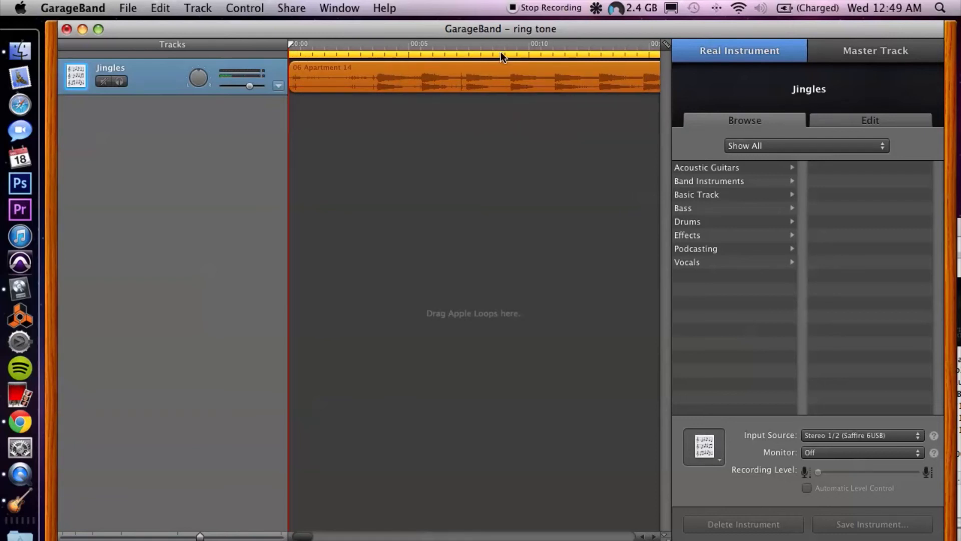
pyautogui.moveTo(523, 55)
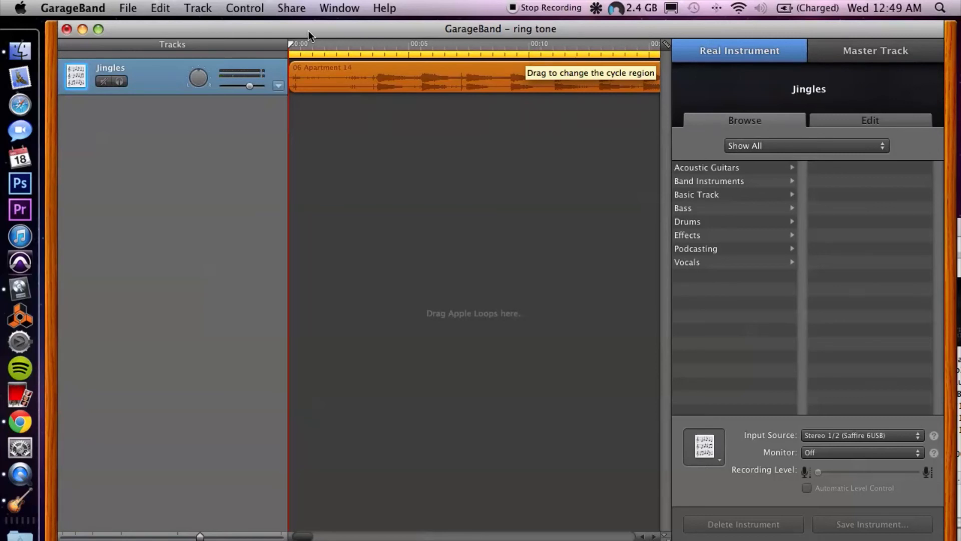
# Step: Send the project to iTunes as a ringtone via Share > Send Ringtone to iTunes
pyautogui.click(291, 8)
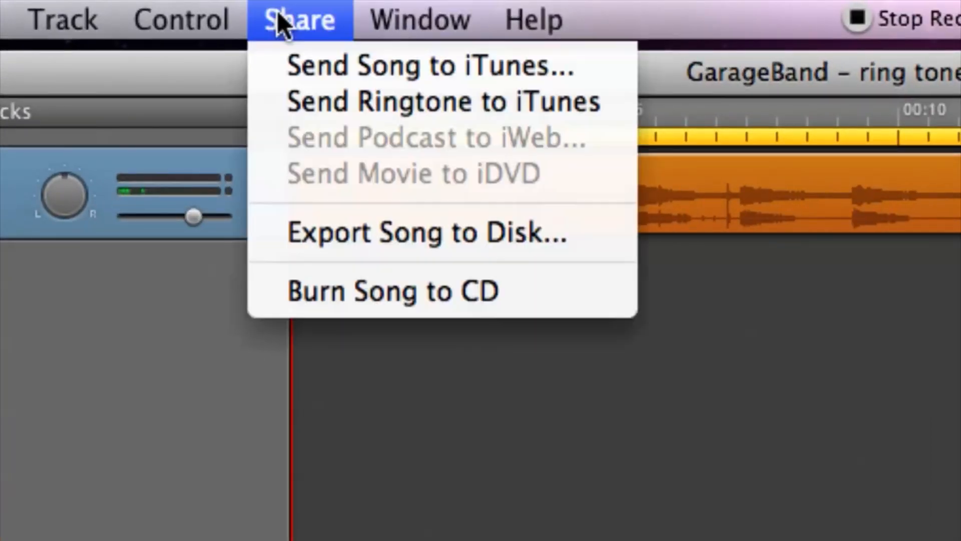
pyautogui.moveTo(430, 66)
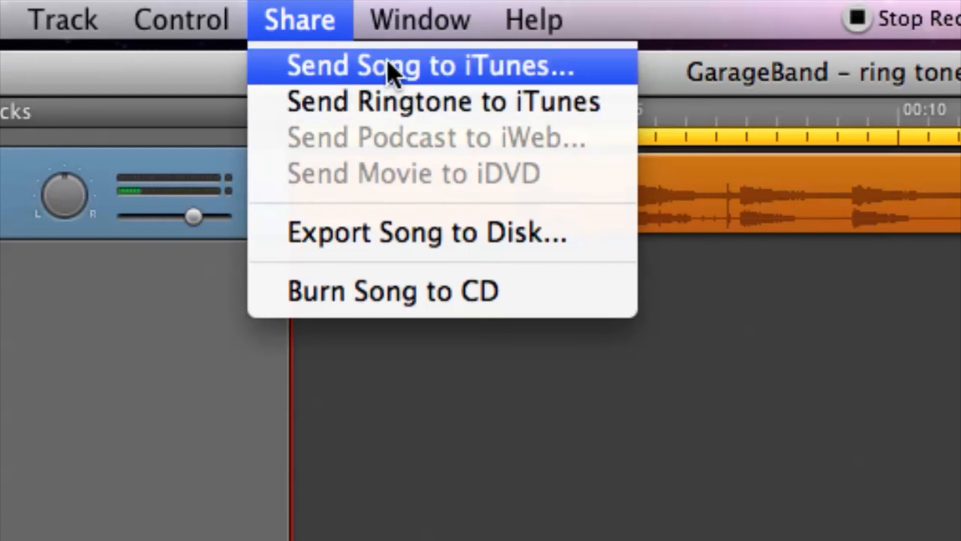
pyautogui.moveTo(420, 101)
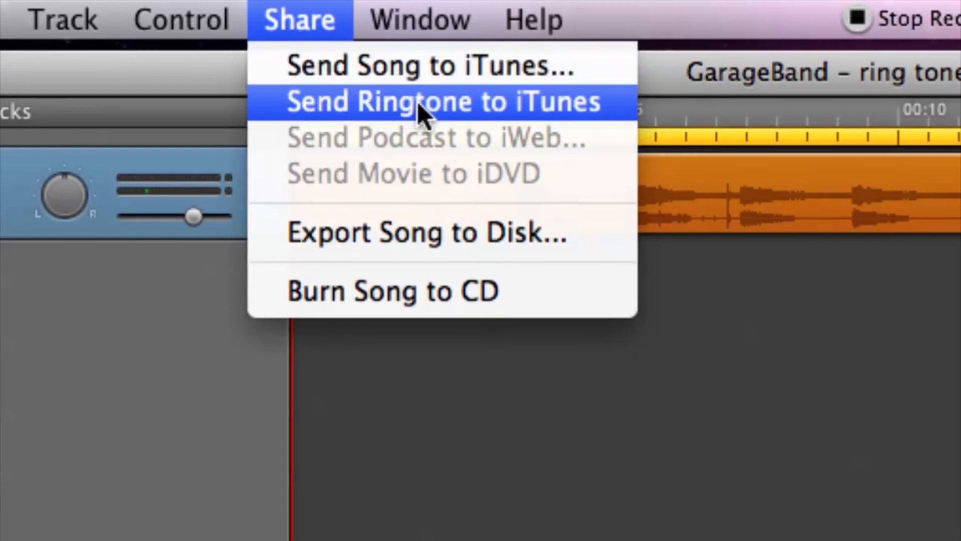
pyautogui.click(441, 101)
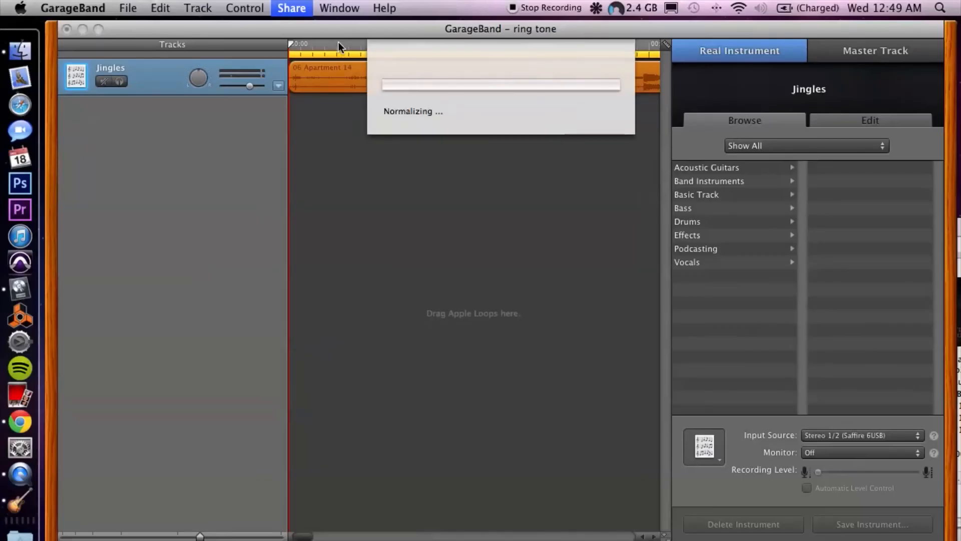